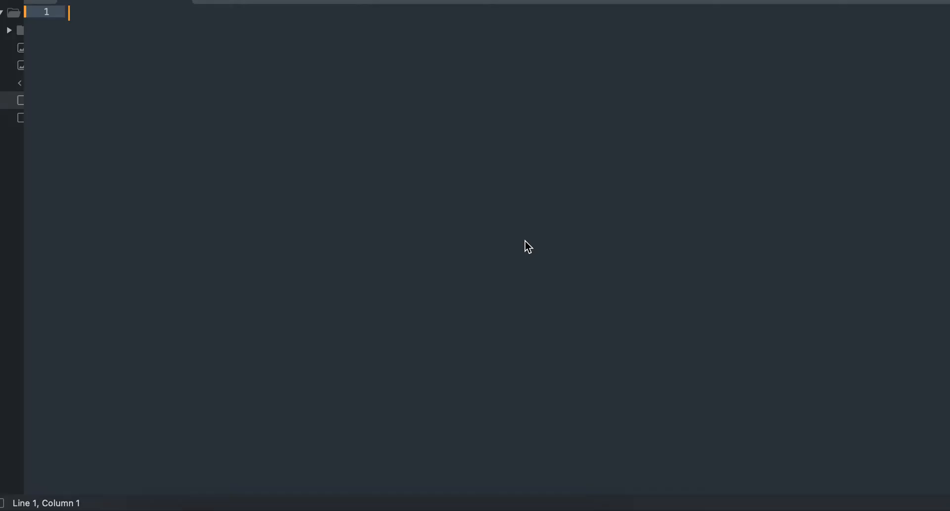
pyautogui.moveTo(496, 272)
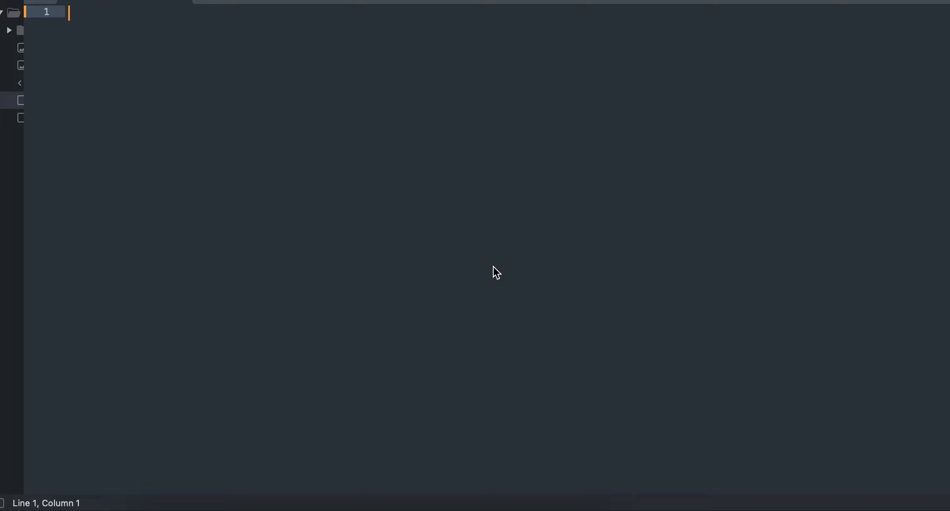
pyautogui.moveTo(432, 238)
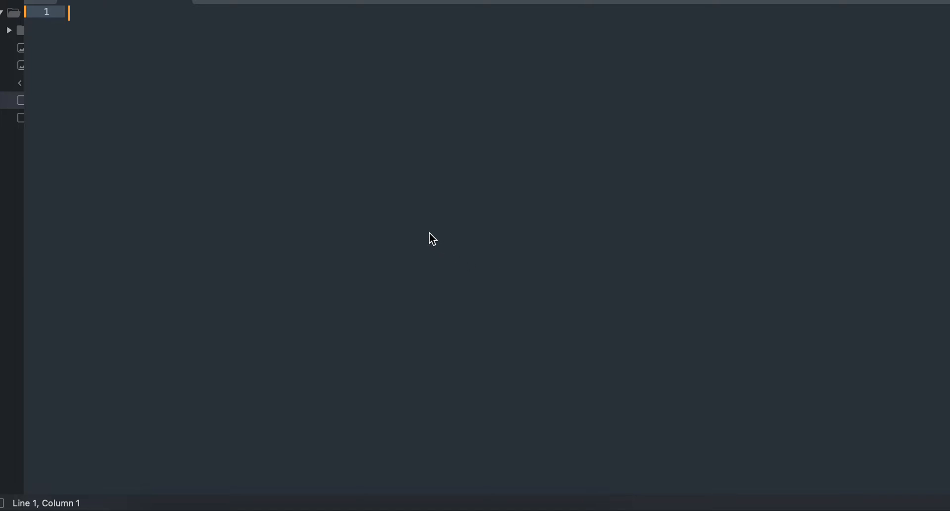
# Step: Write the Login Form page with required form_email and form_password inputs in its form
pyautogui.write('<html>')
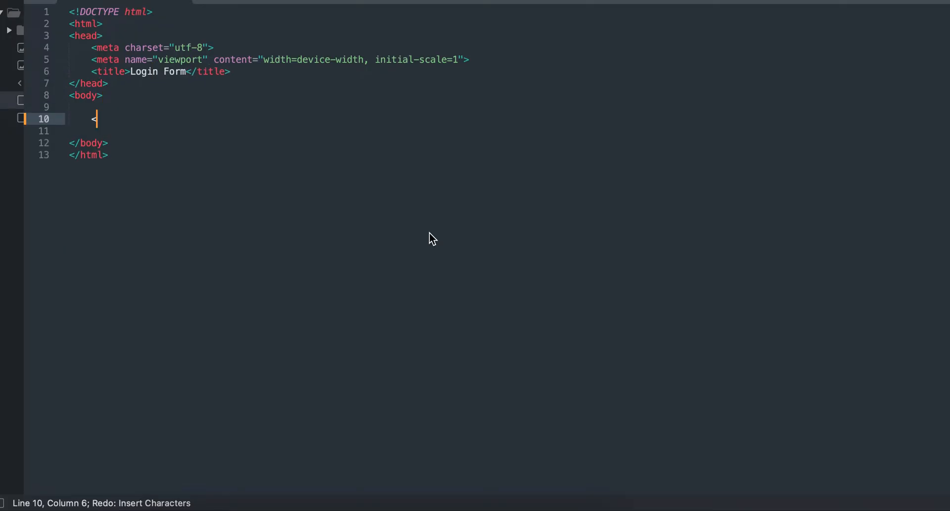
pyautogui.write('form>')
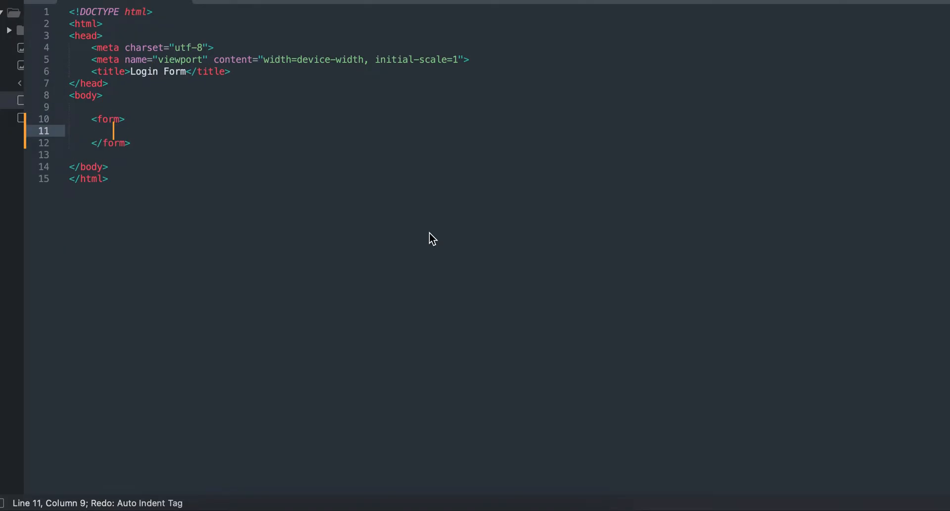
pyautogui.write('<input type="email" name="">')
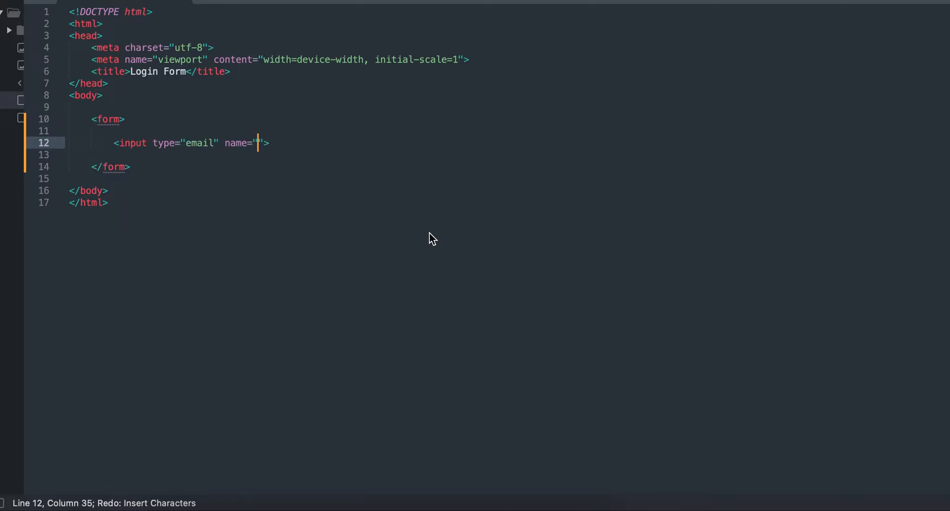
pyautogui.write('form_email')
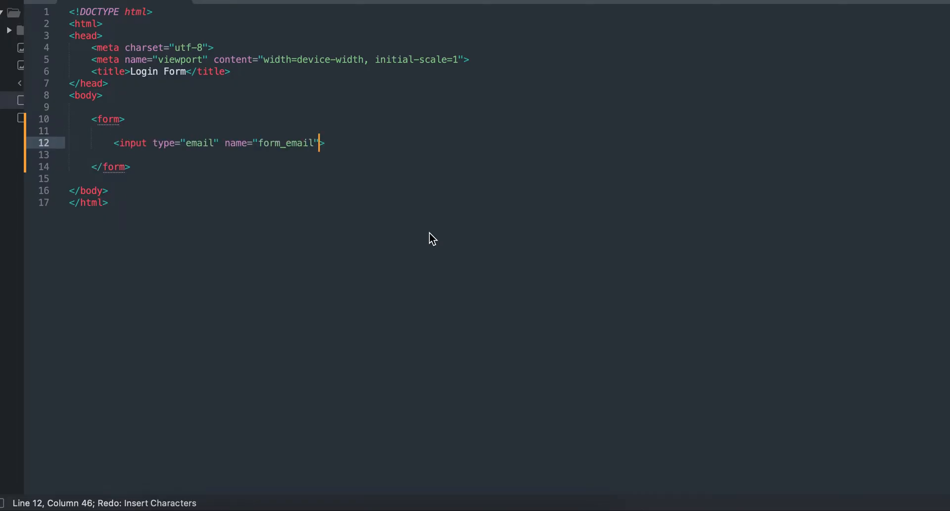
pyautogui.write('required')
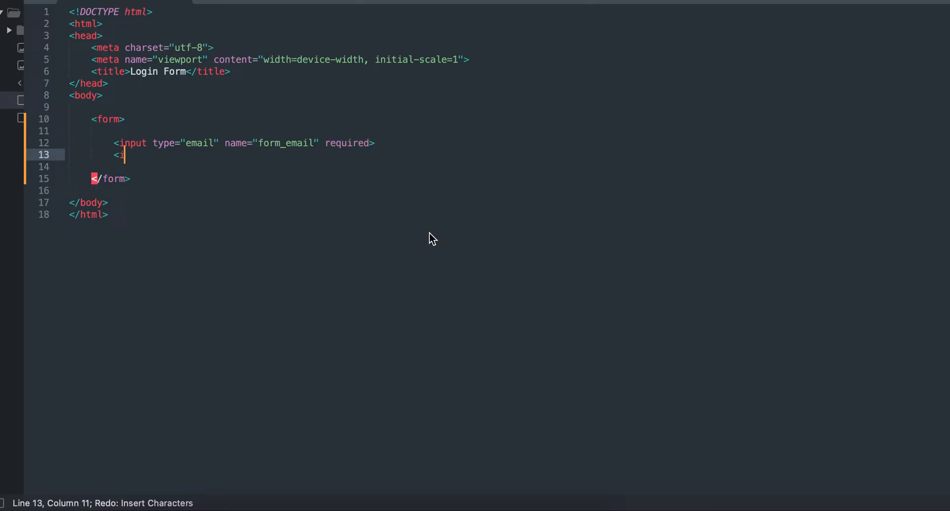
pyautogui.write('<input type="password" name="form">')
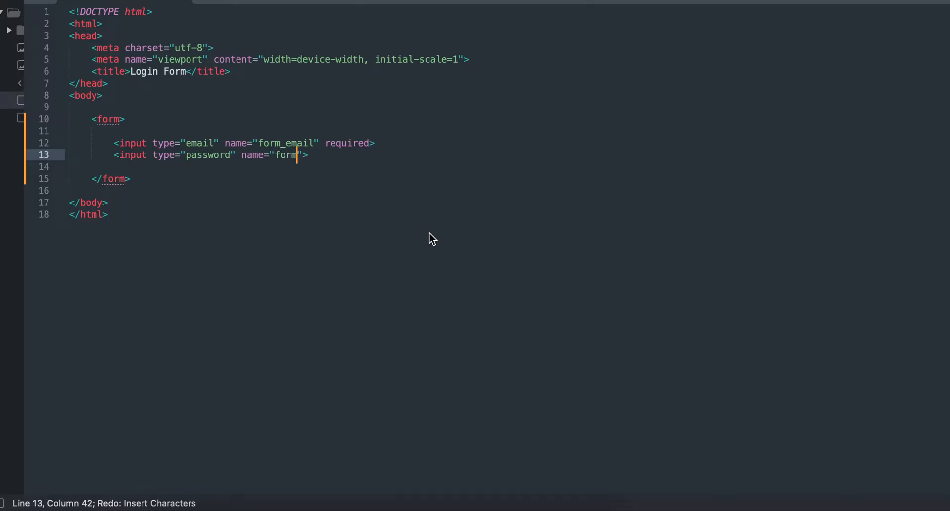
pyautogui.write('_password" required>')
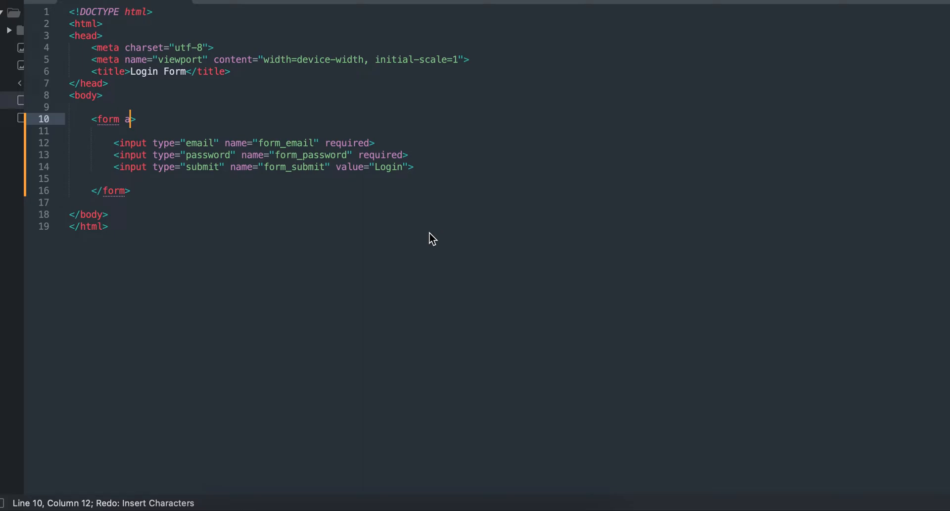
# Step: Give the form action="login.php" and method="post"
pyautogui.write('c')
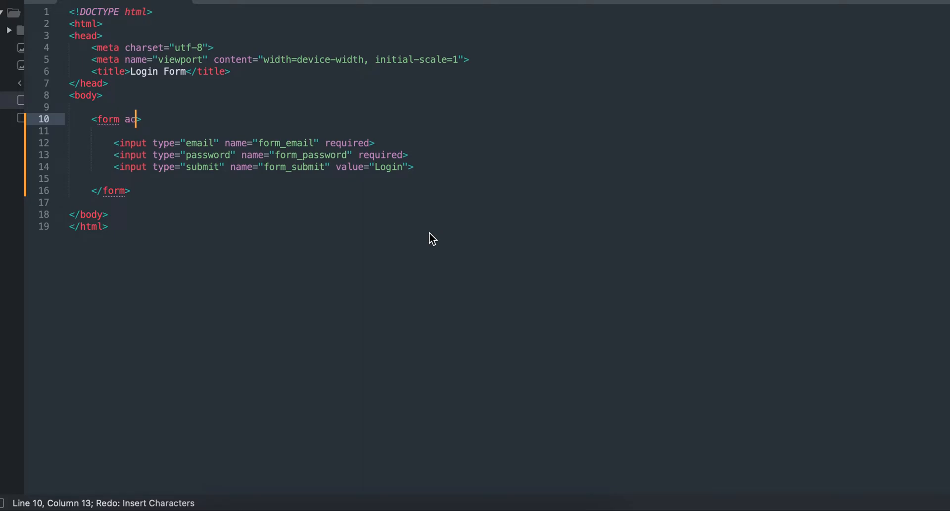
pyautogui.write('ction="login.php"')
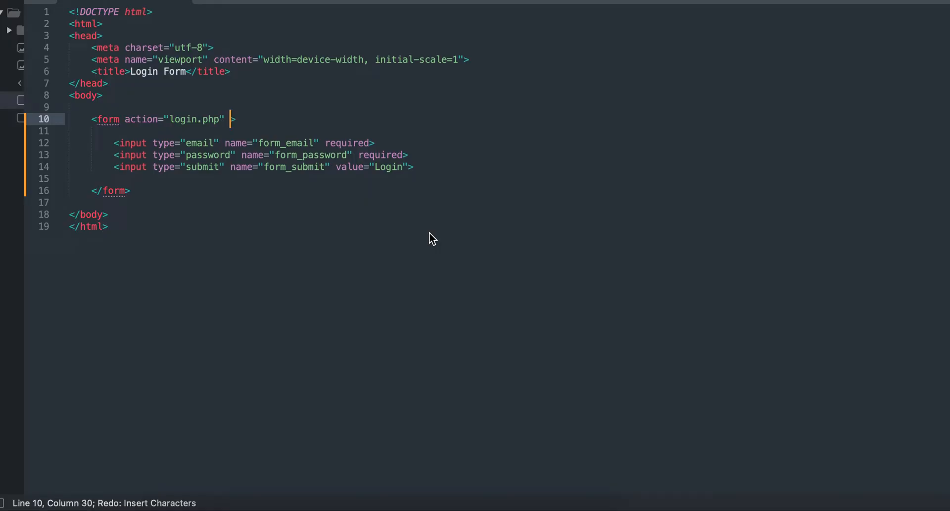
pyautogui.write('method="post"')
pyautogui.write('if')
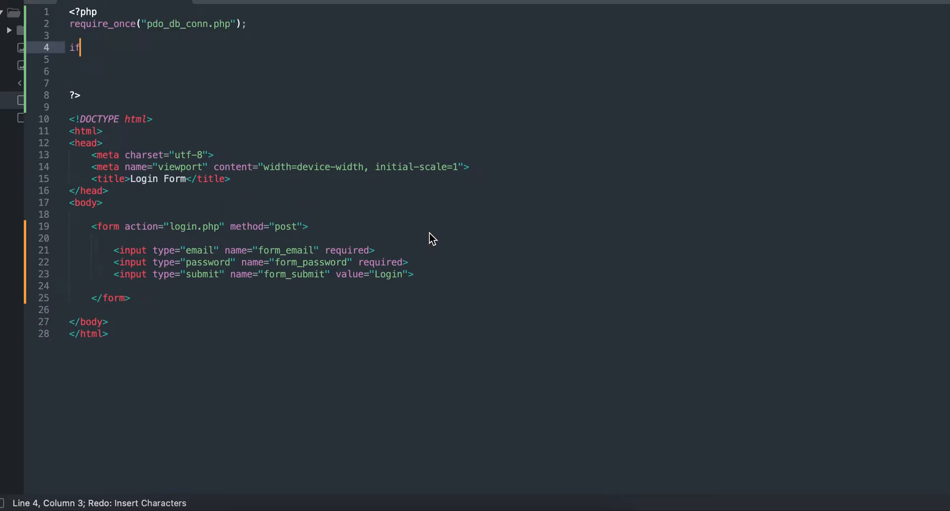
# Step: Write the isset($_POST['form_submit']) check and assign $email from $_POST['form_email']
pyautogui.write('(){')
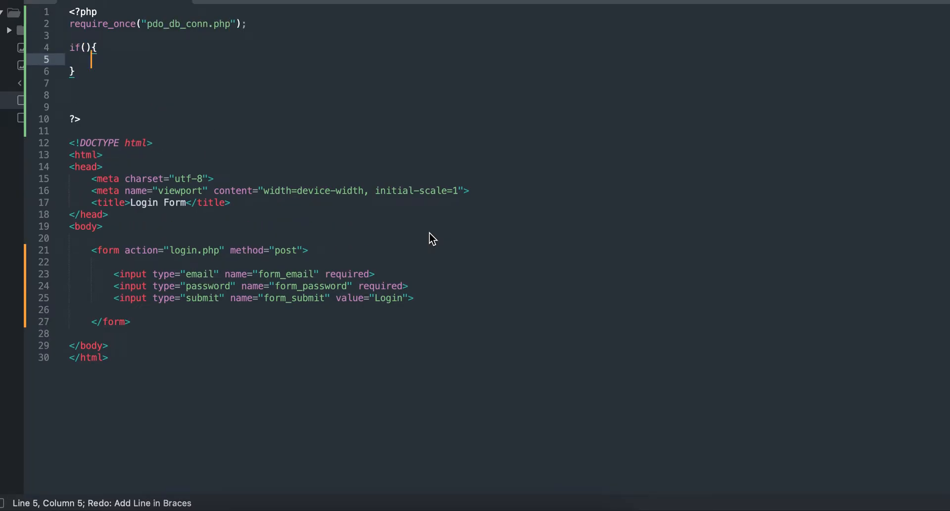
pyautogui.write('isset($_POST)')
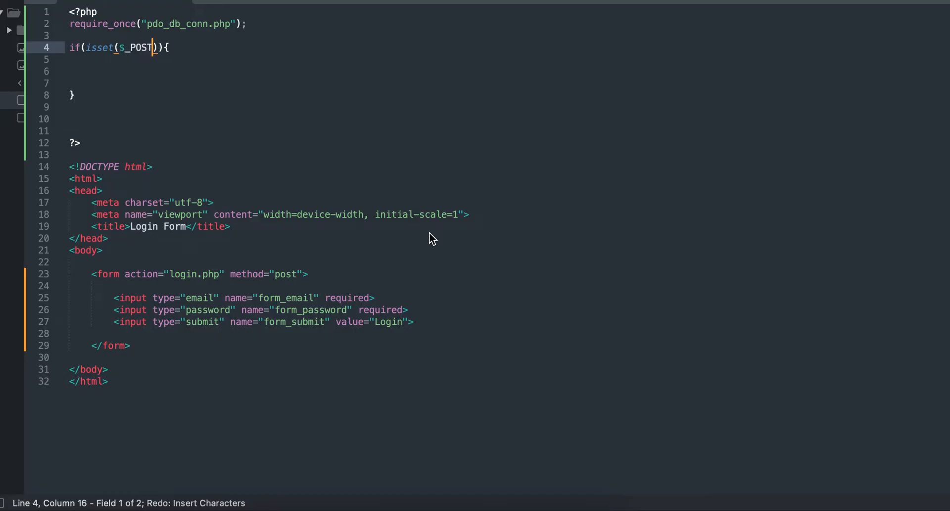
pyautogui.write("['form_'")
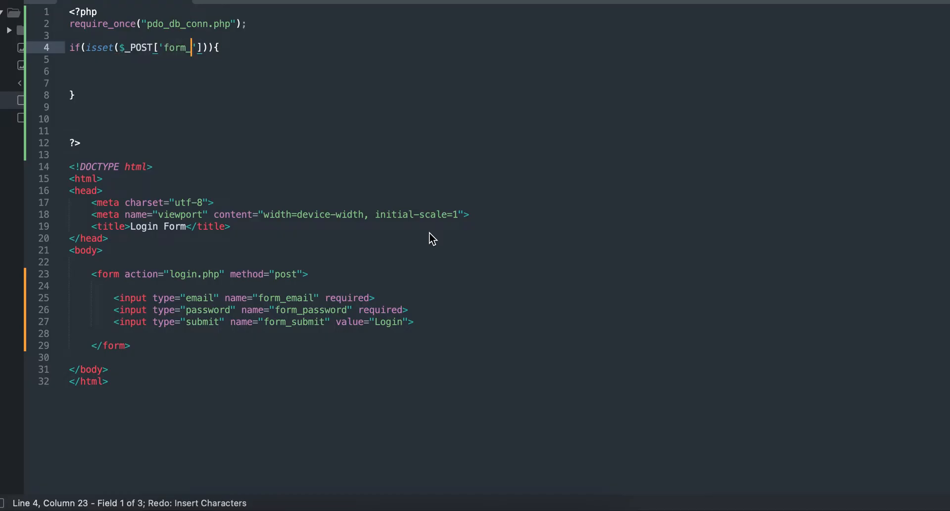
pyautogui.write('submit')
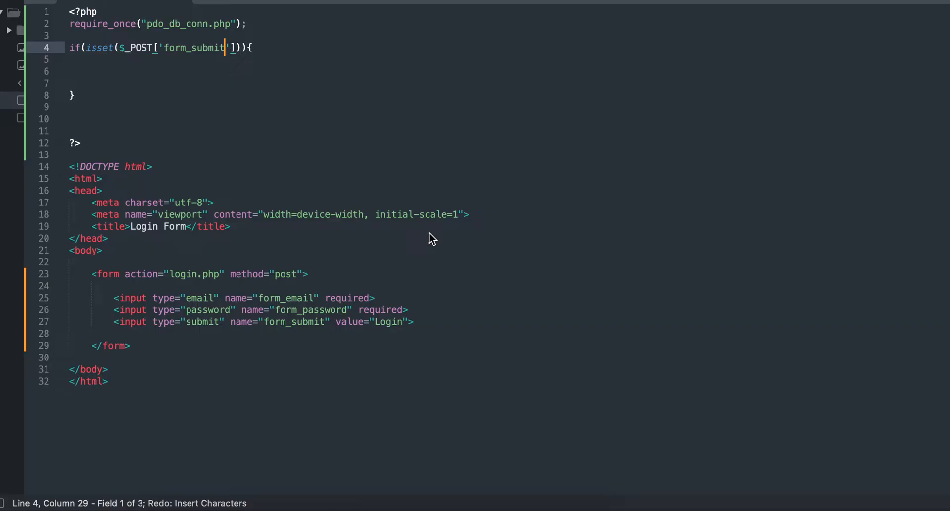
pyautogui.write('$email')
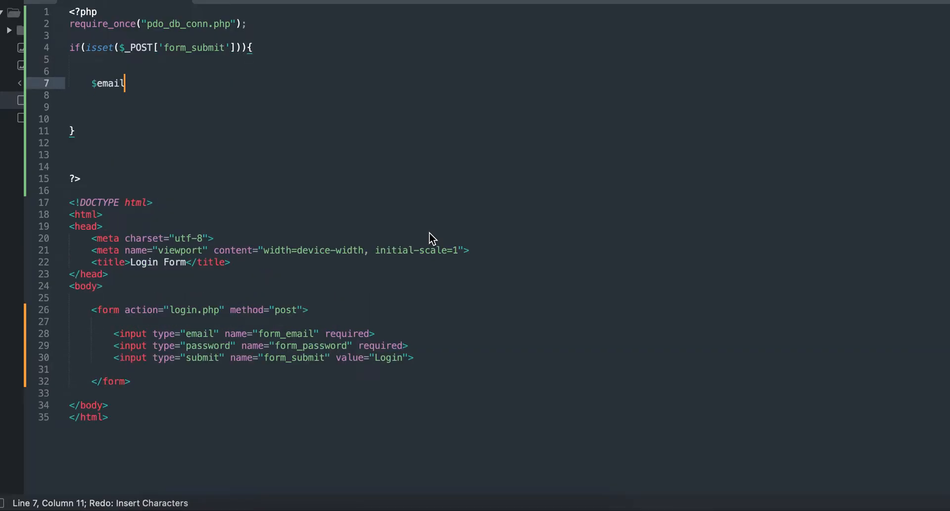
pyautogui.write("= $_POST['form_email'];")
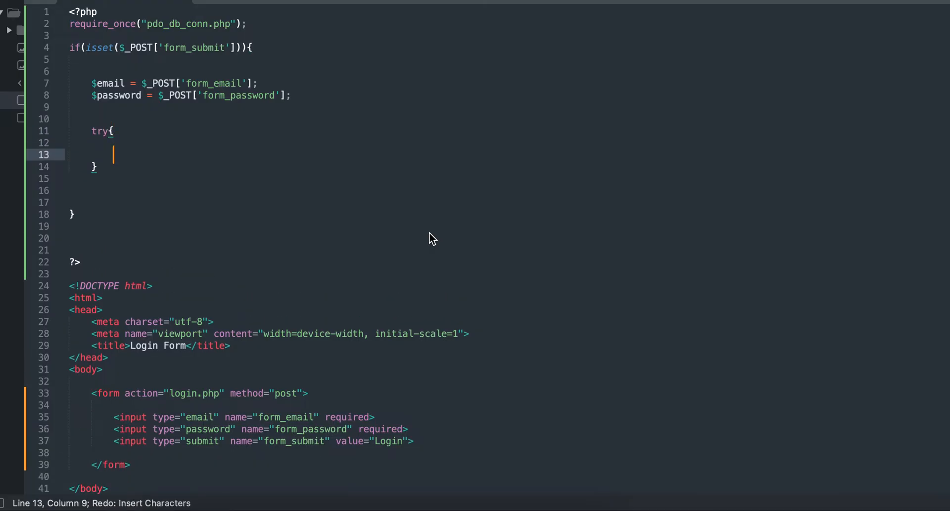
# Step: Add a catch(PDOException $e) block echoing $e->getMessage(), then begin a $val statement
pyautogui.write('catch(){')
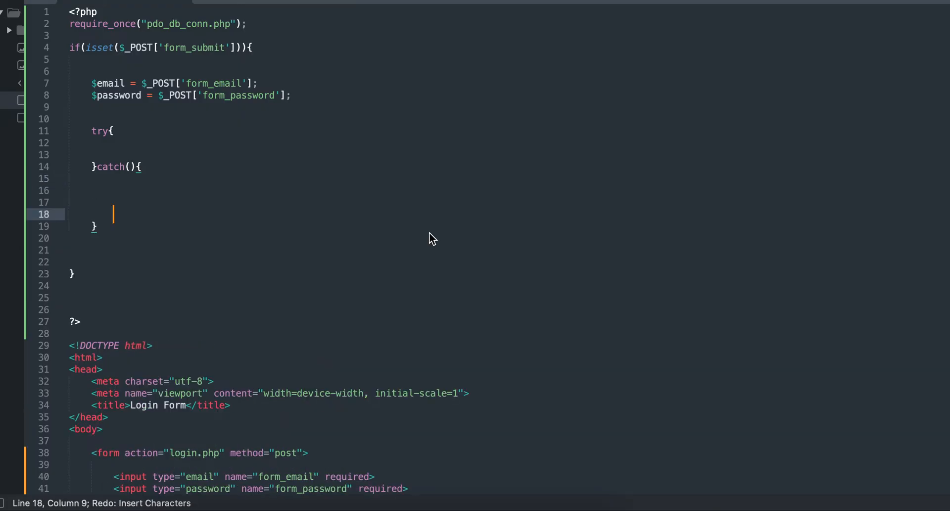
pyautogui.write('PDOException')
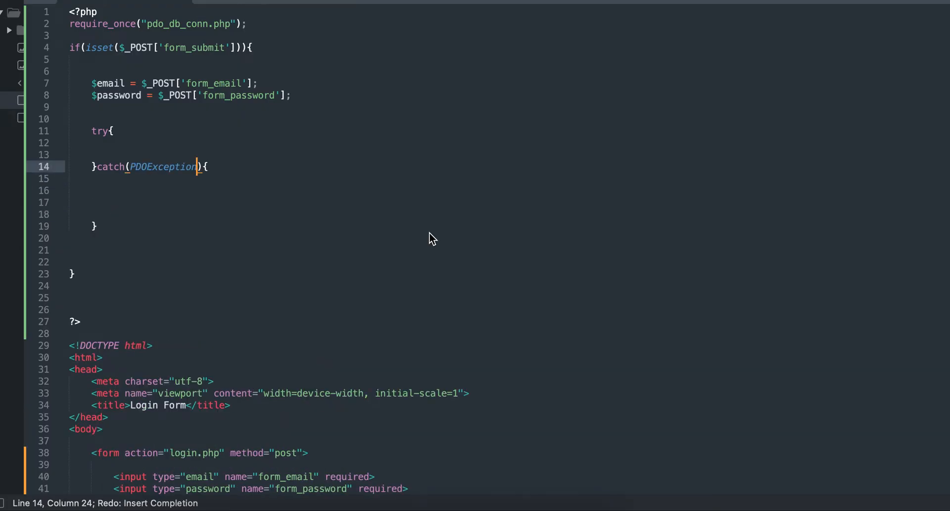
pyautogui.write('$e')
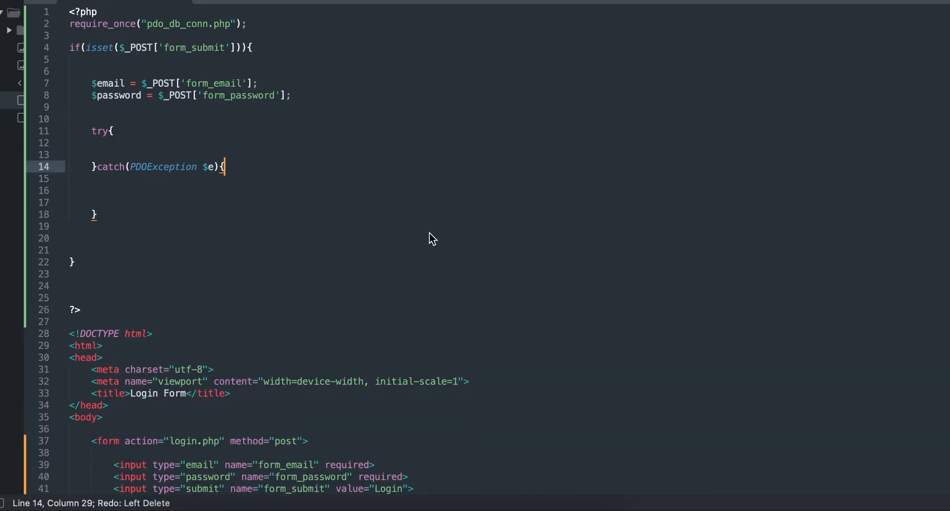
pyautogui.write('echo $e->getMessage')
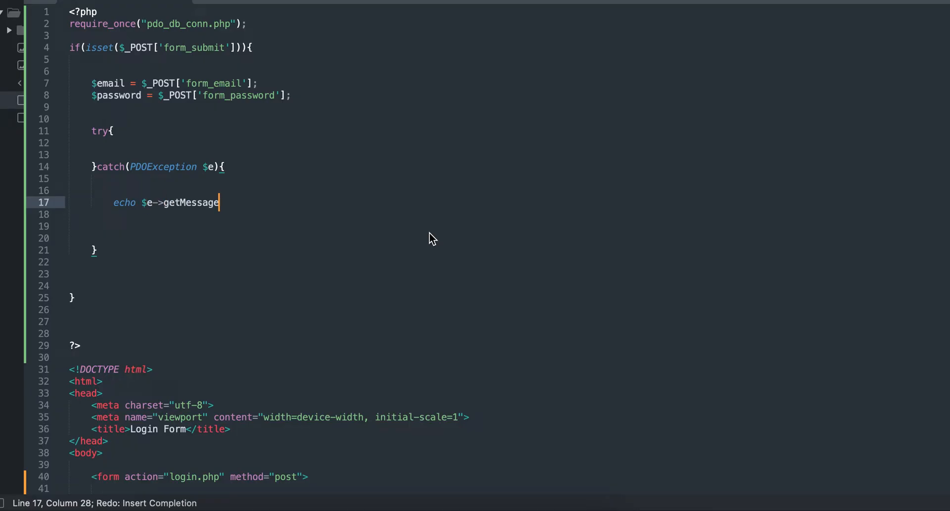
pyautogui.write('();')
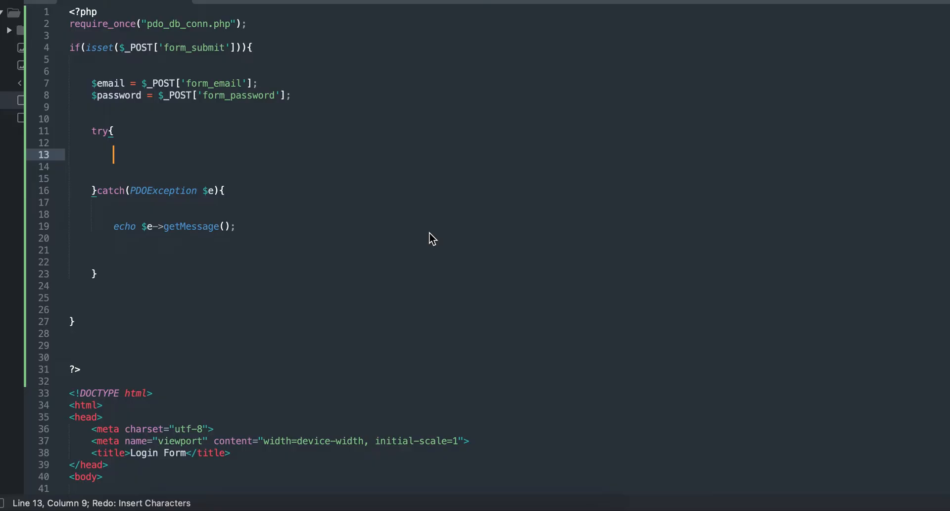
pyautogui.write('$val')
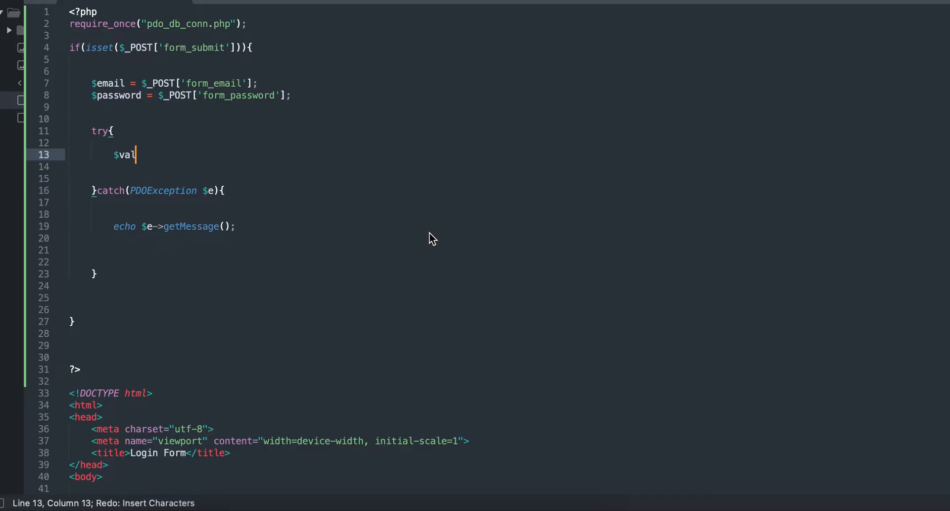
# Step: Set $validation_query to prepare "SELECT * FROM registration WHERE email = ? AND password = ?"
pyautogui.write('idation_query = $pdo-')
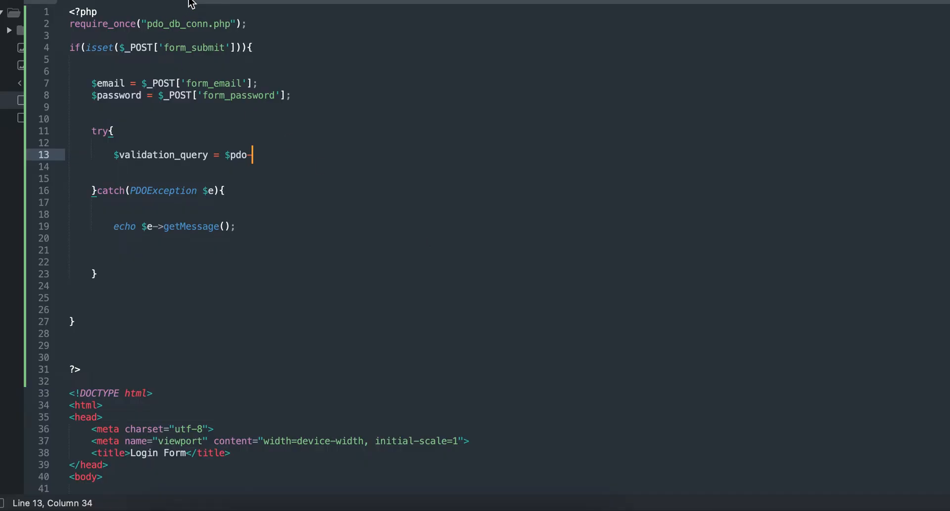
pyautogui.moveTo(224, 24)
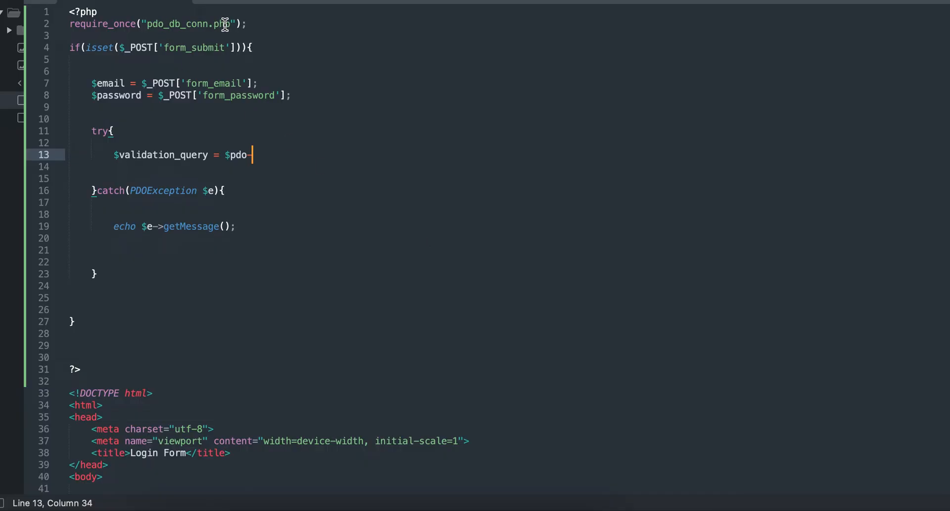
pyautogui.write('->prepare();')
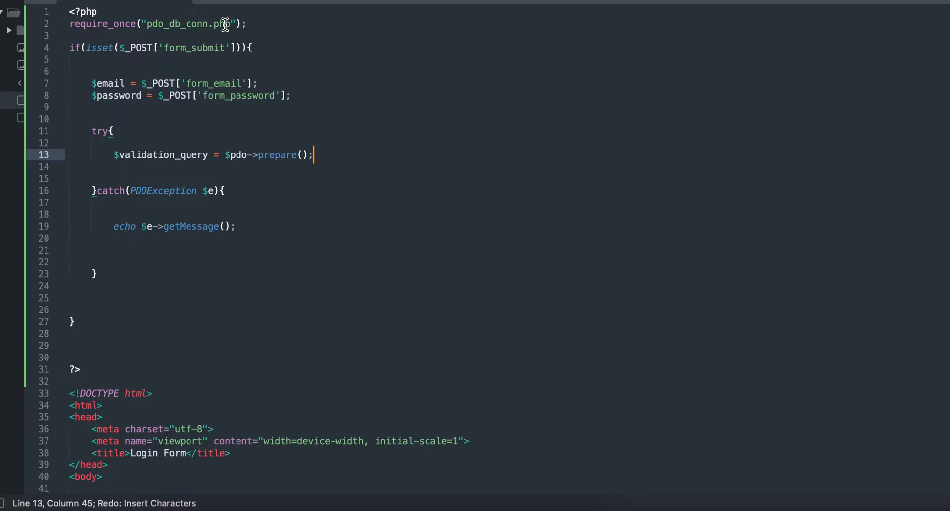
pyautogui.write('"SELECT * FR"')
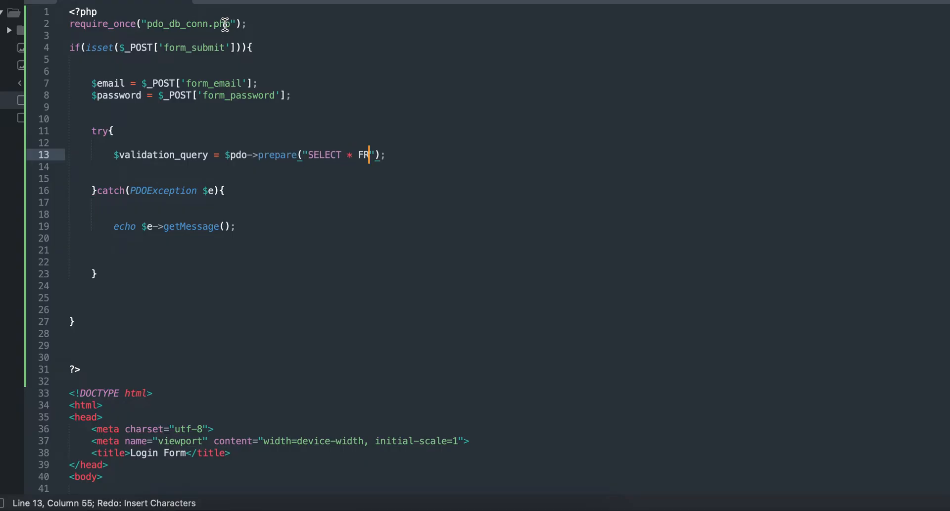
pyautogui.write('OM registration')
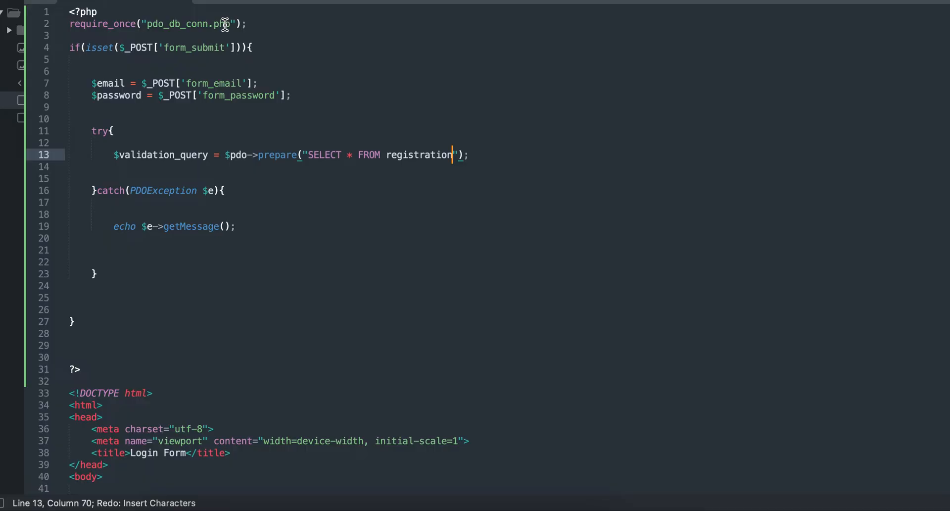
pyautogui.write('WHERE')
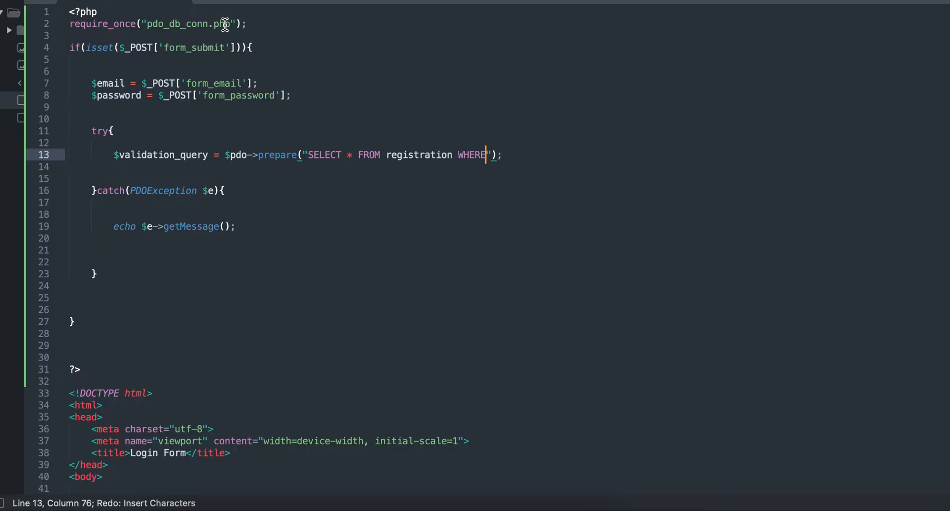
pyautogui.write('email = ? AND password = ?')
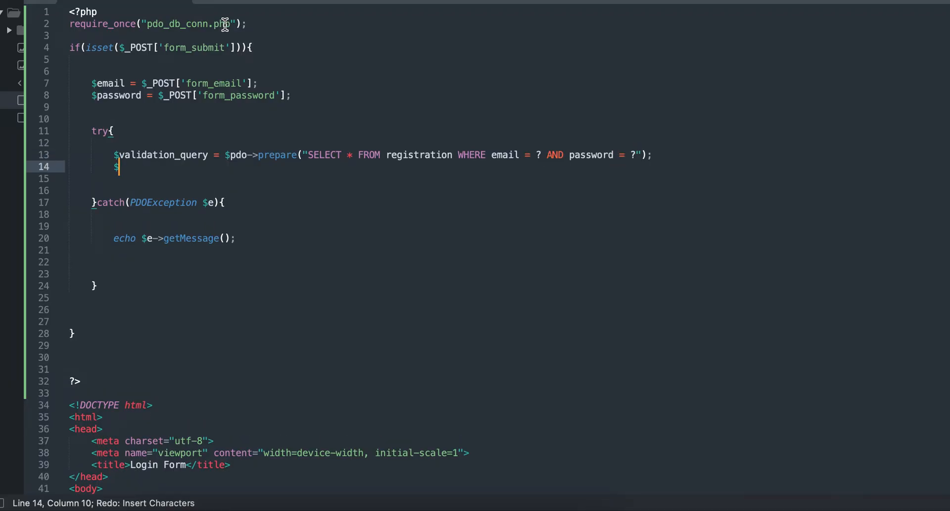
# Step: Execute $validation_query with [$email, $password]
pyautogui.write('validation_query->execute(')
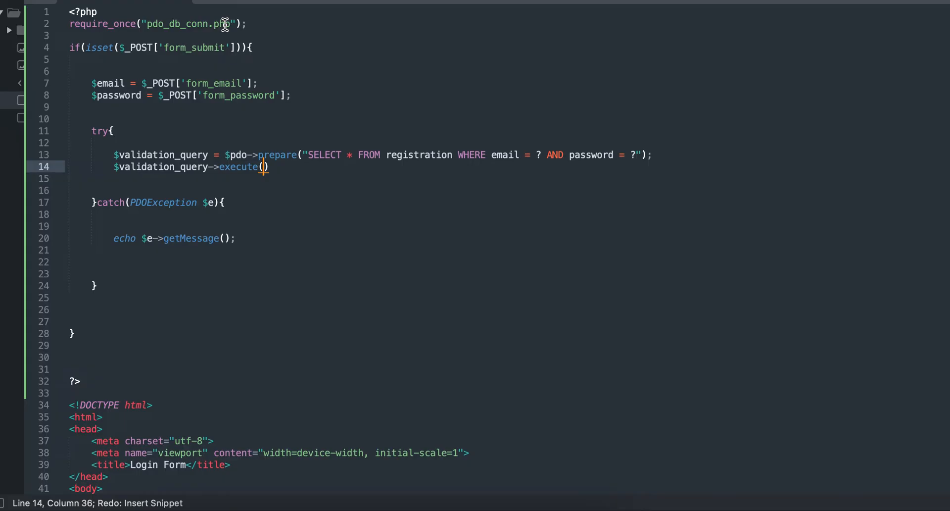
pyautogui.write('[$email')
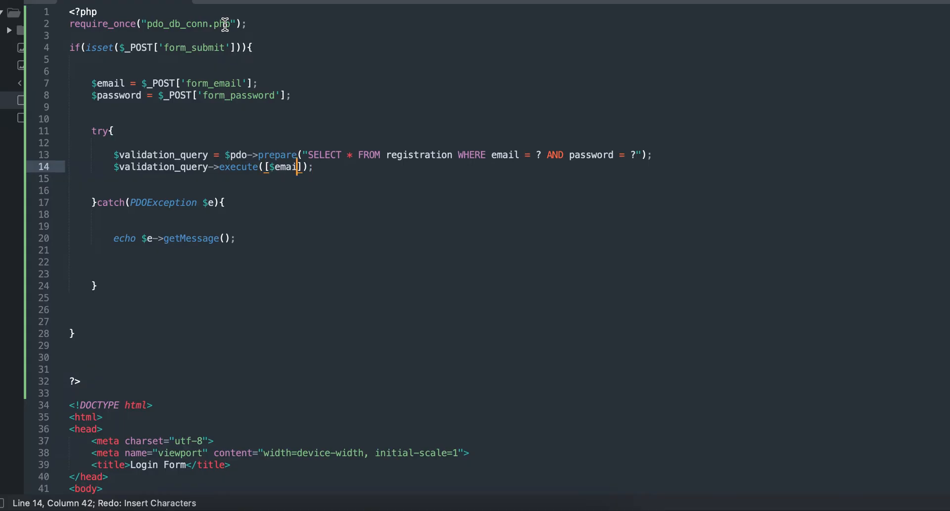
pyautogui.write(',$password')
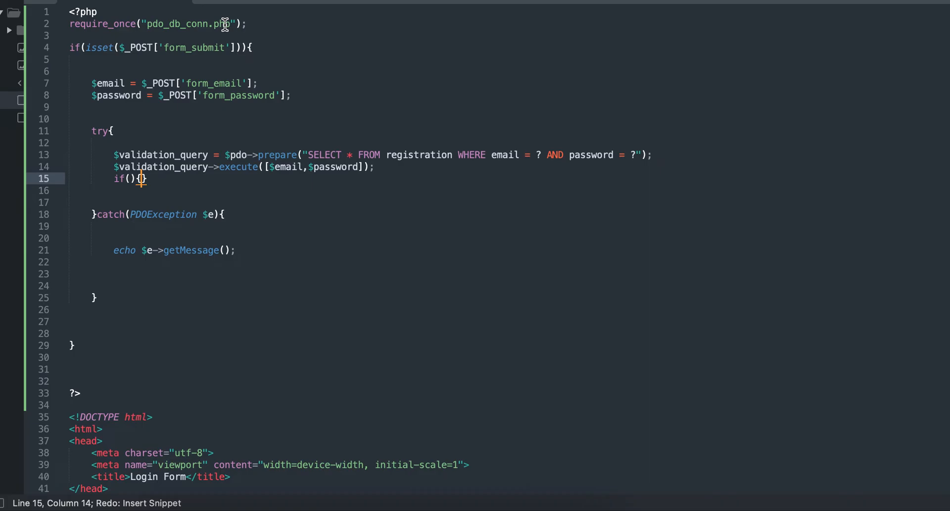
# Step: Echo "Email exist" when rowCount() > 0, otherwise echo "Email doesn't"
pyautogui.write('$validation_query->rowCount')
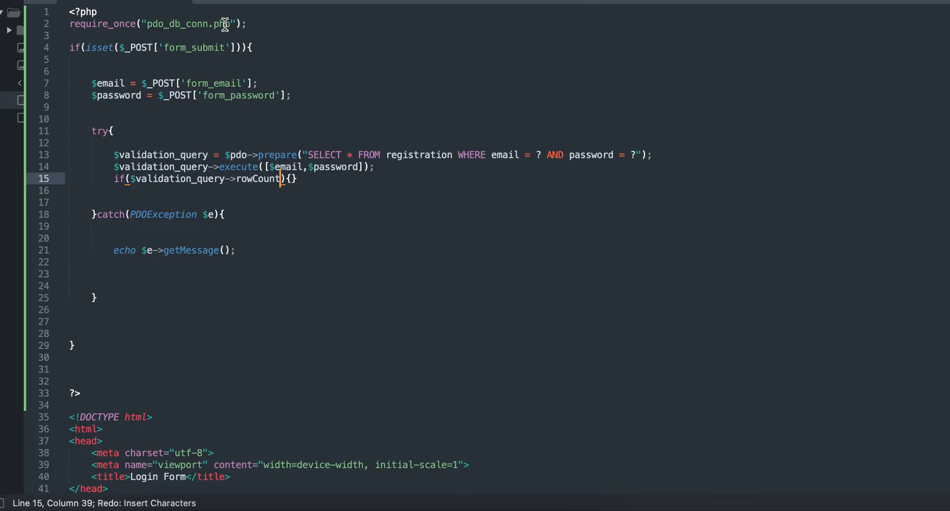
pyautogui.write('()>0')
pyautogui.write('}else')
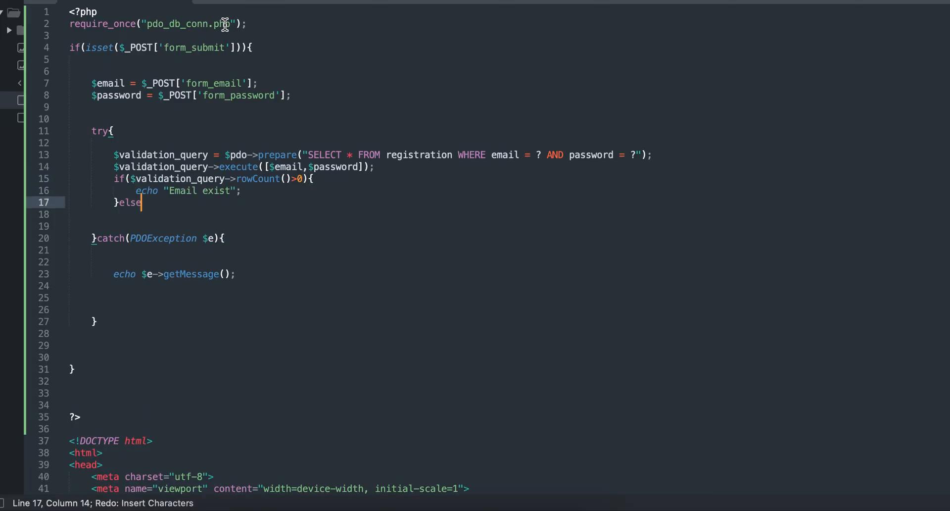
pyautogui.write('{')
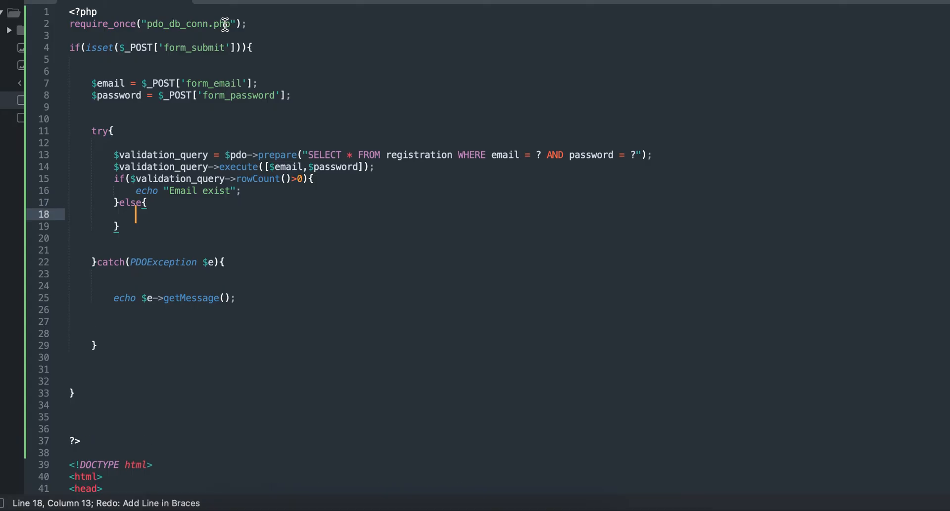
pyautogui.write('echo "Email doesn\'t";')
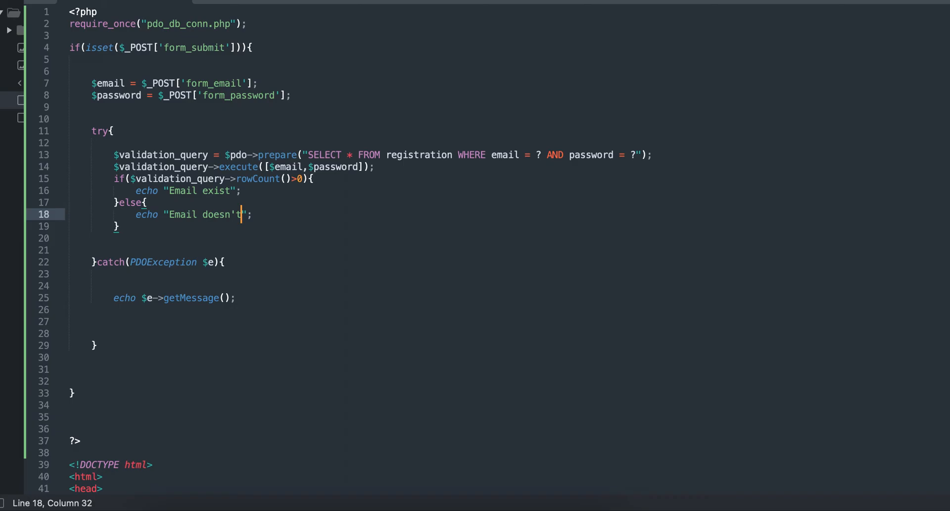
pyautogui.press('cmd+tab')
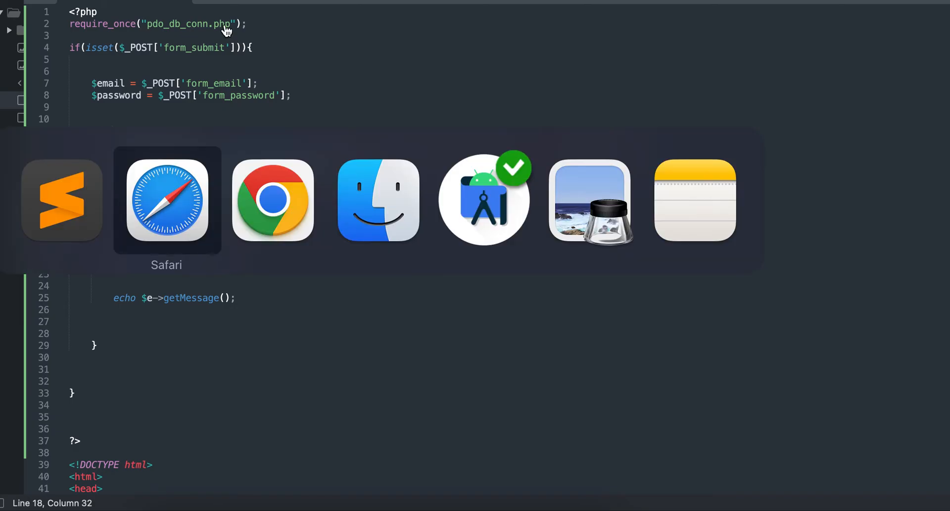